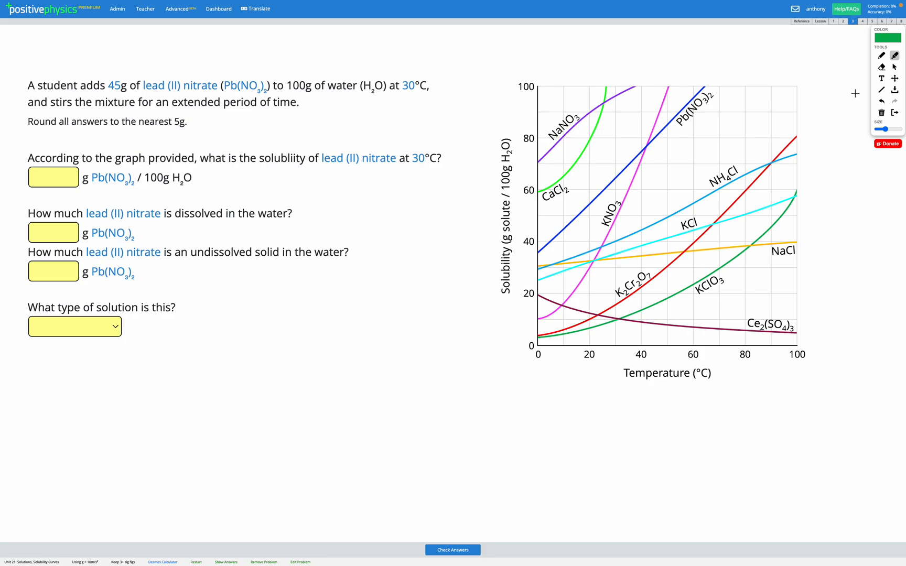
Highlight 45g, lead (II) nitrate, 100g H2O, 30°C, nearest 5g, solubility and the Pb(NO3)2 label.
double_click(115, 85)
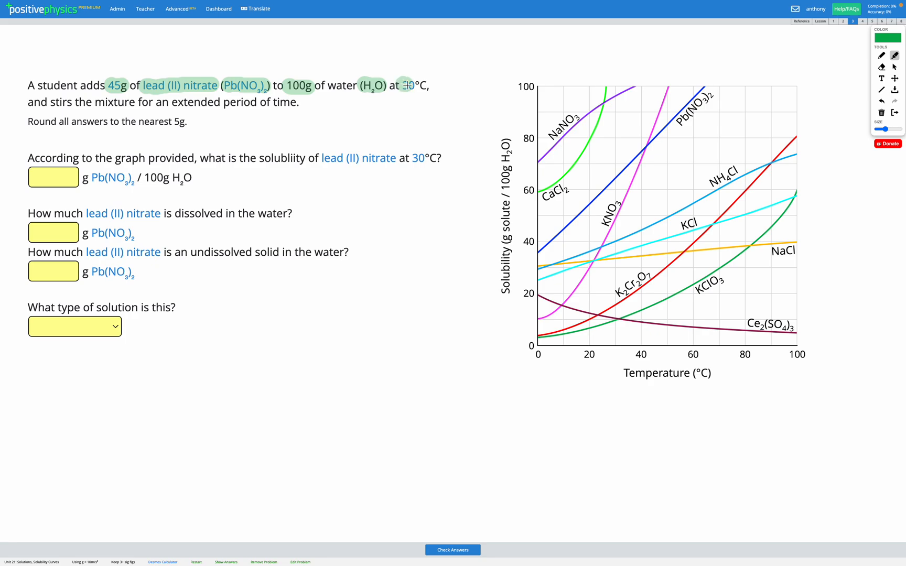
mouse_move(412, 85)
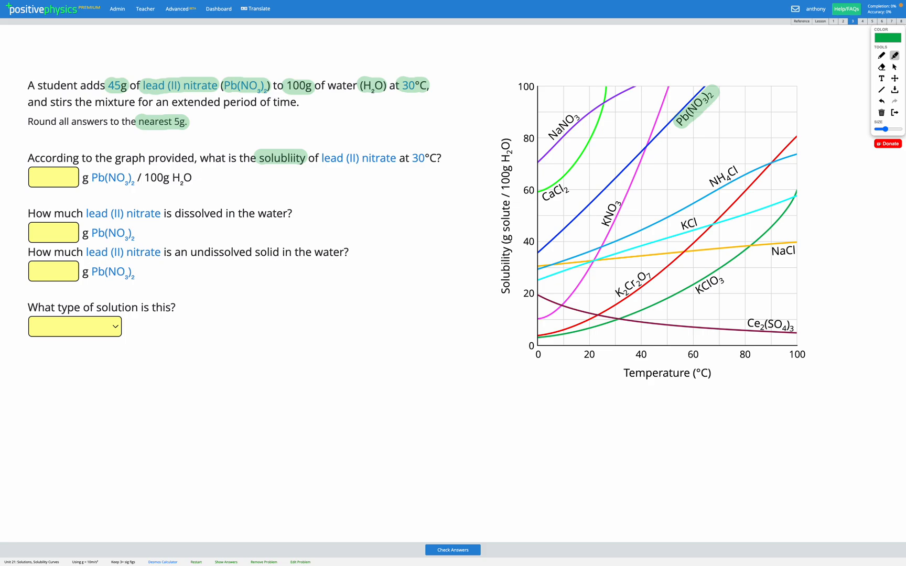
mouse_move(874, 144)
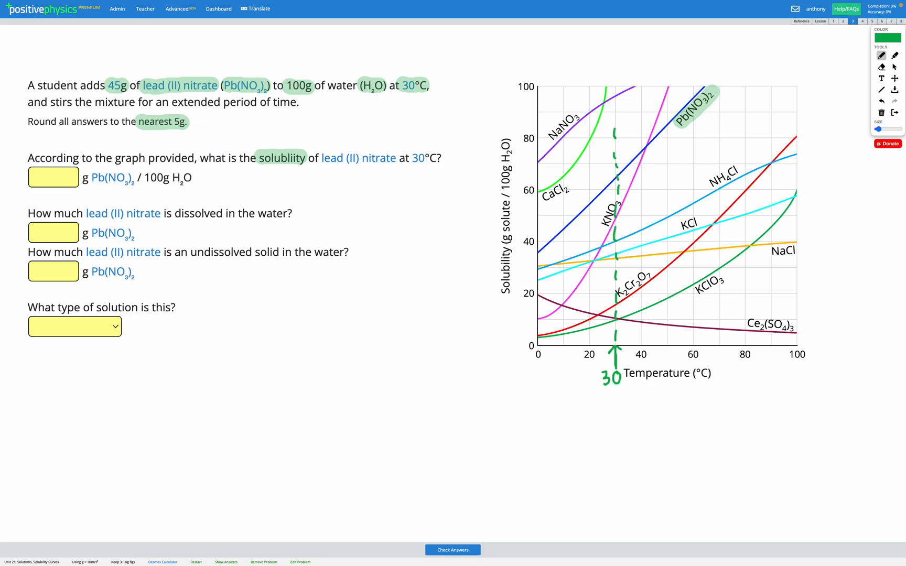
mouse_move(598, 176)
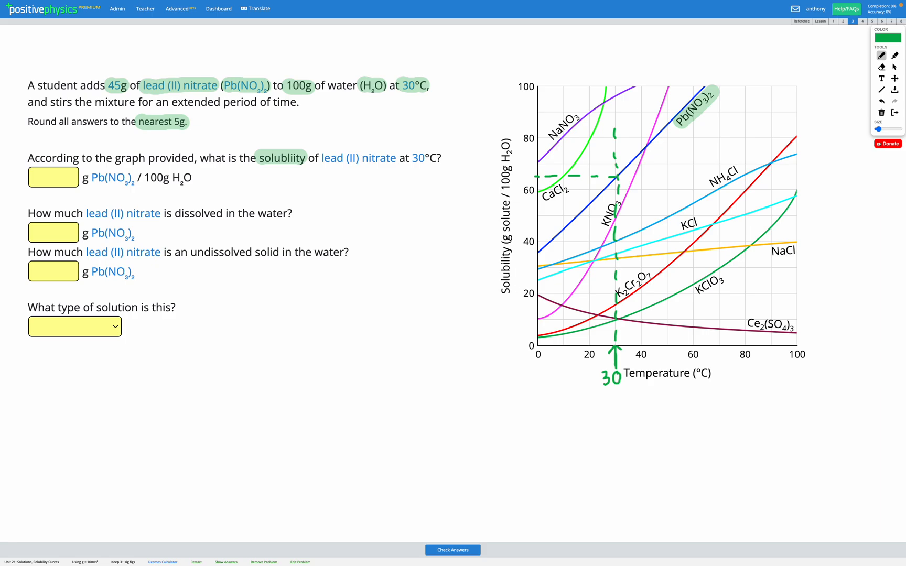
Label the dashed graph reading with 65 on the solubility axis.
text(65)
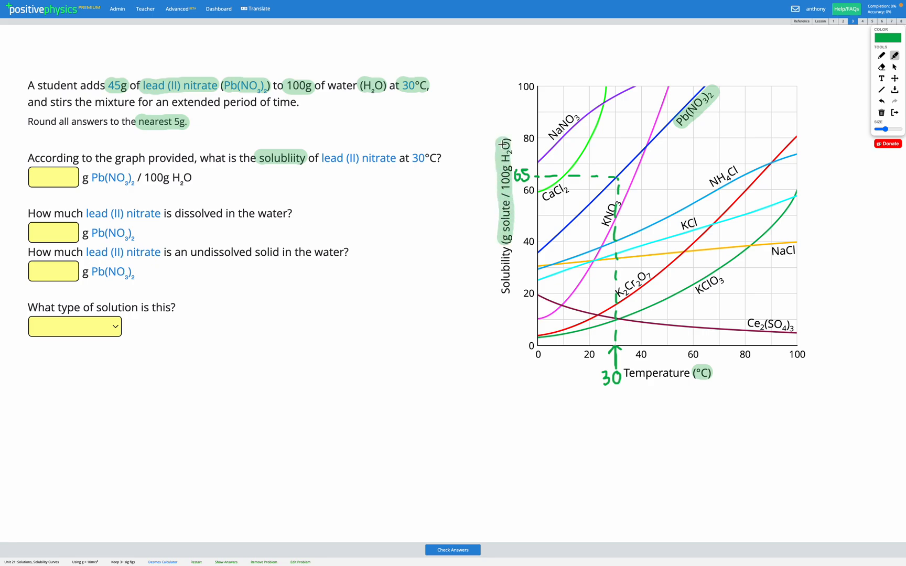
mouse_move(683, 91)
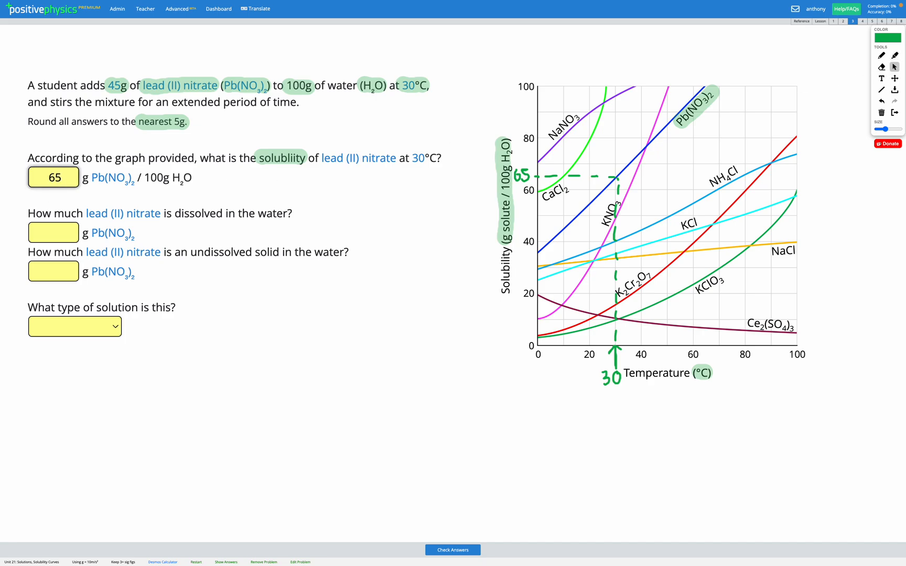
Check the solubility answer of 65 g per 100 g water.
click(453, 550)
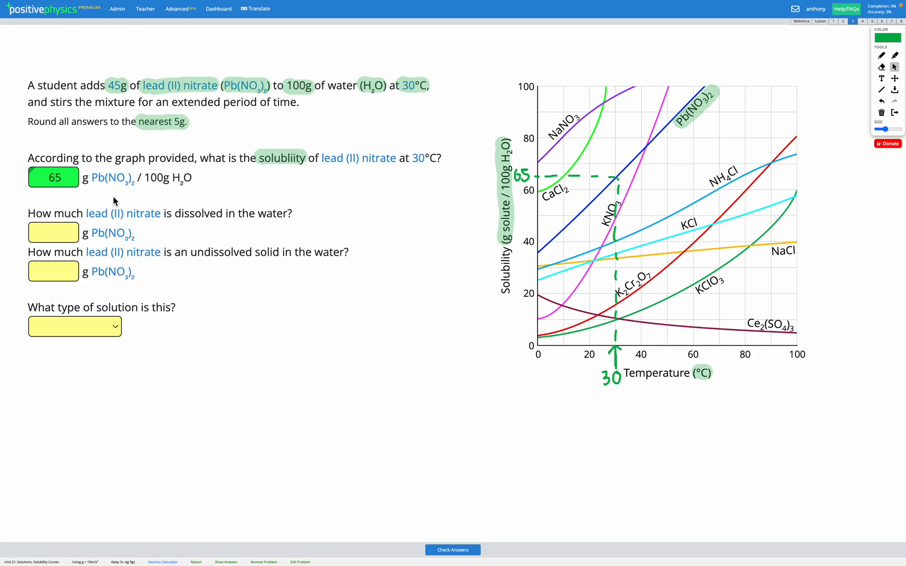
mouse_move(181, 179)
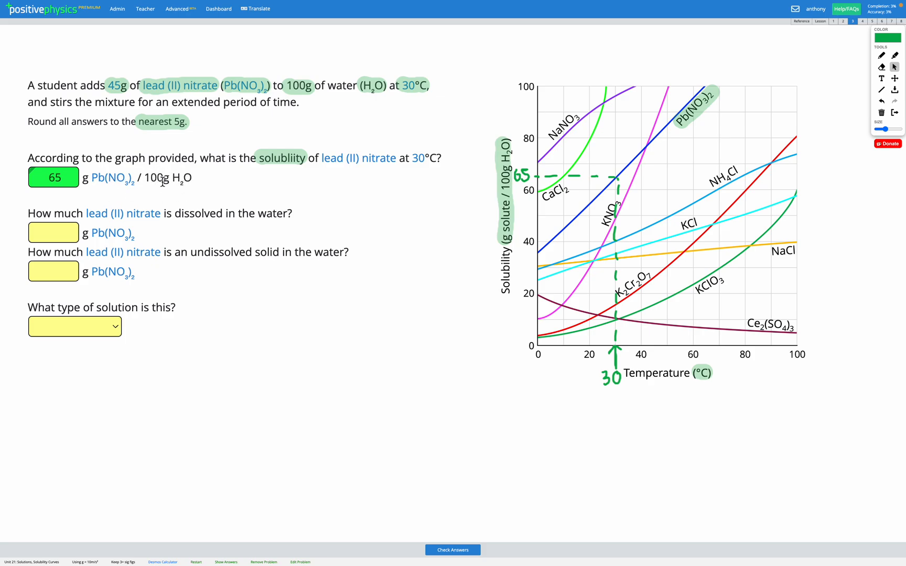
mouse_move(90, 195)
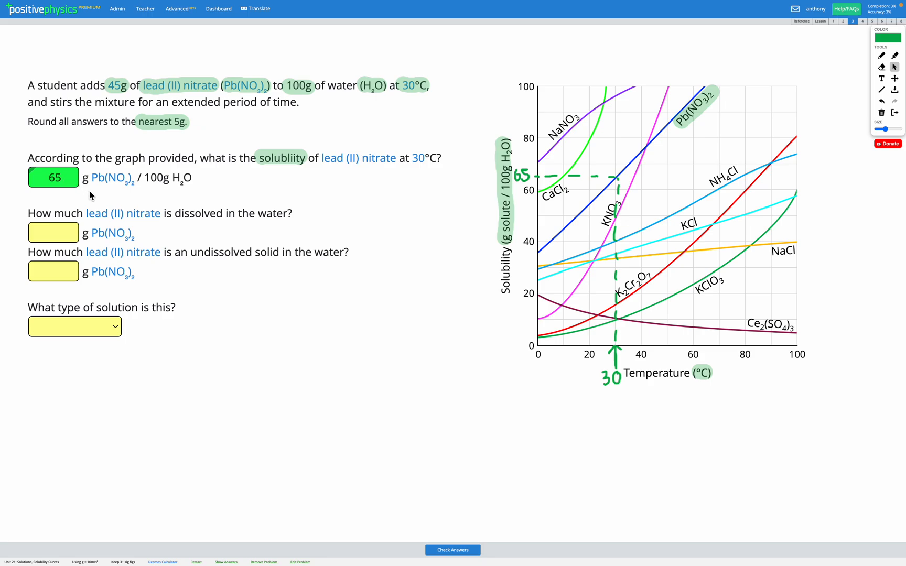
mouse_move(137, 182)
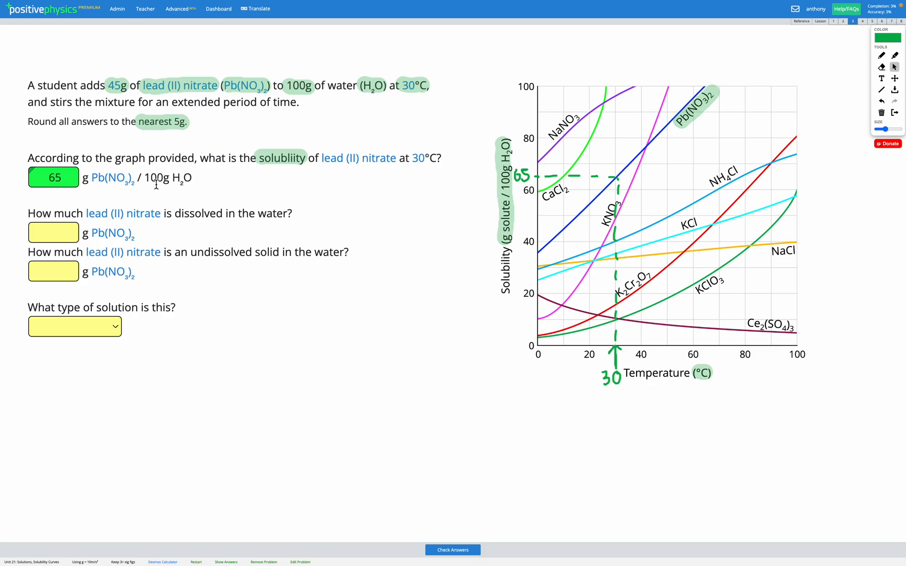
mouse_move(182, 197)
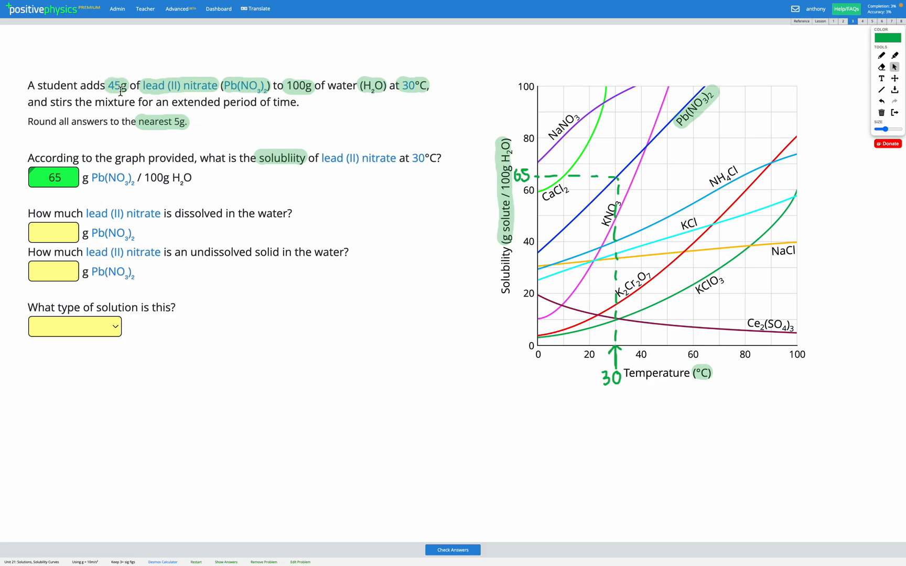
mouse_move(96, 222)
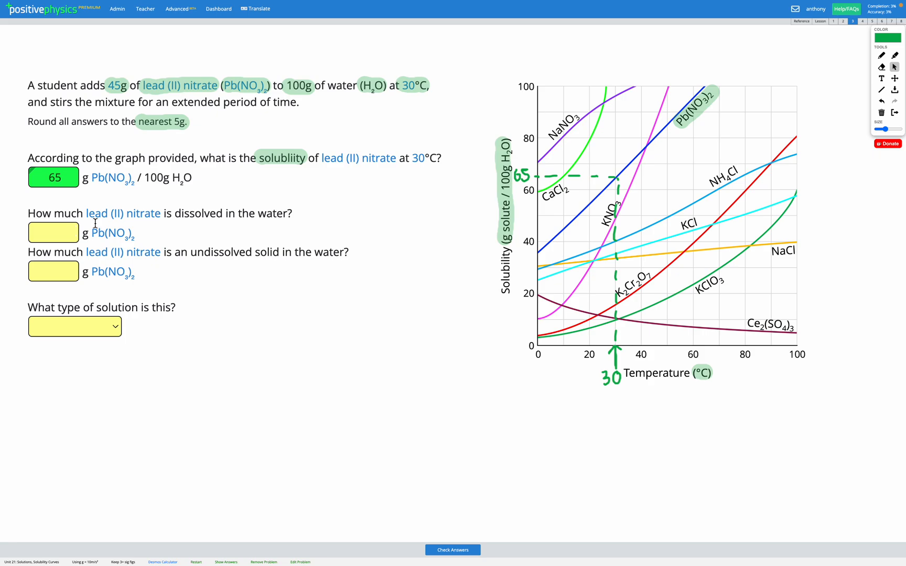
mouse_move(164, 210)
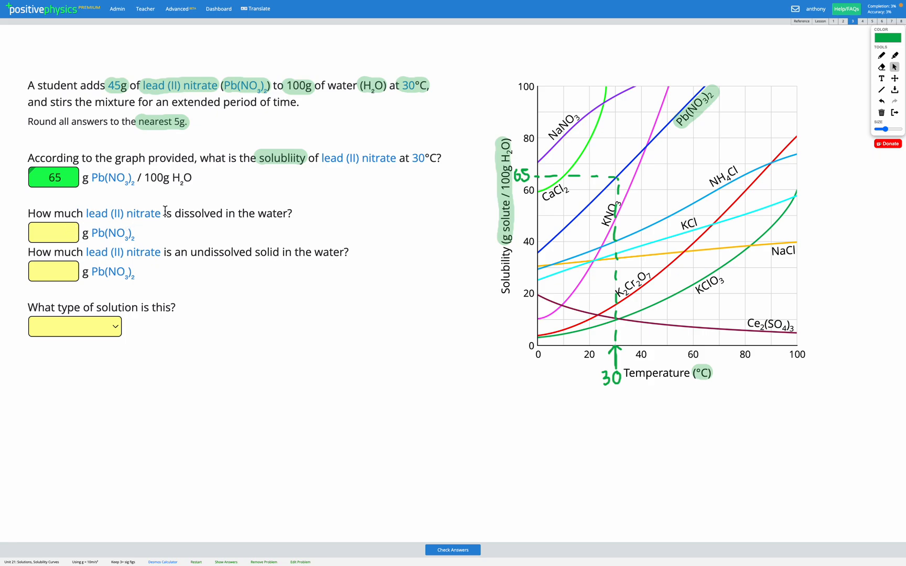
mouse_move(176, 254)
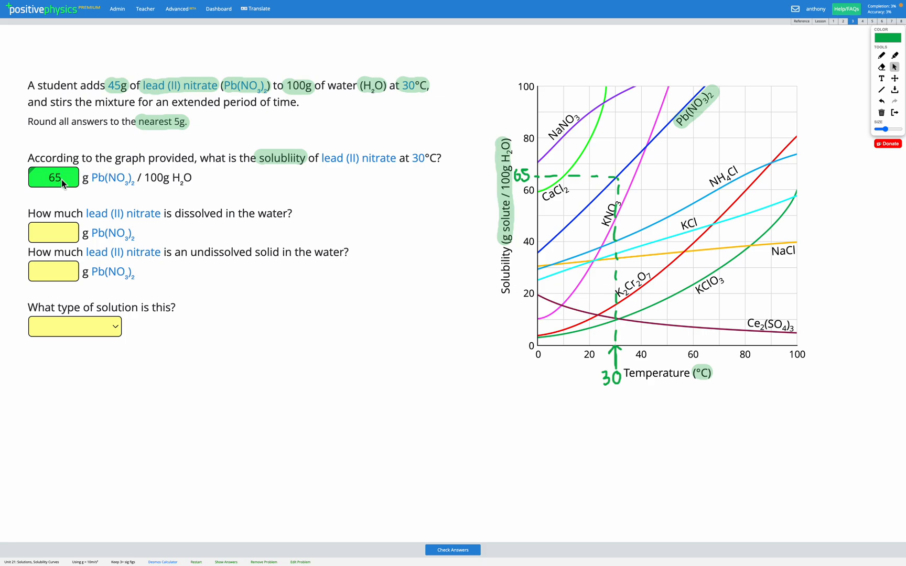
mouse_move(119, 88)
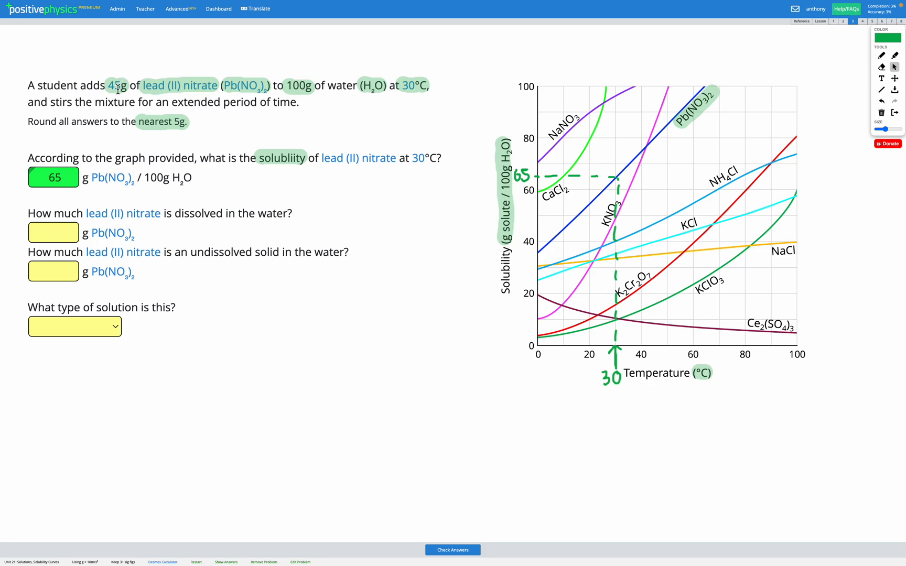
mouse_move(63, 176)
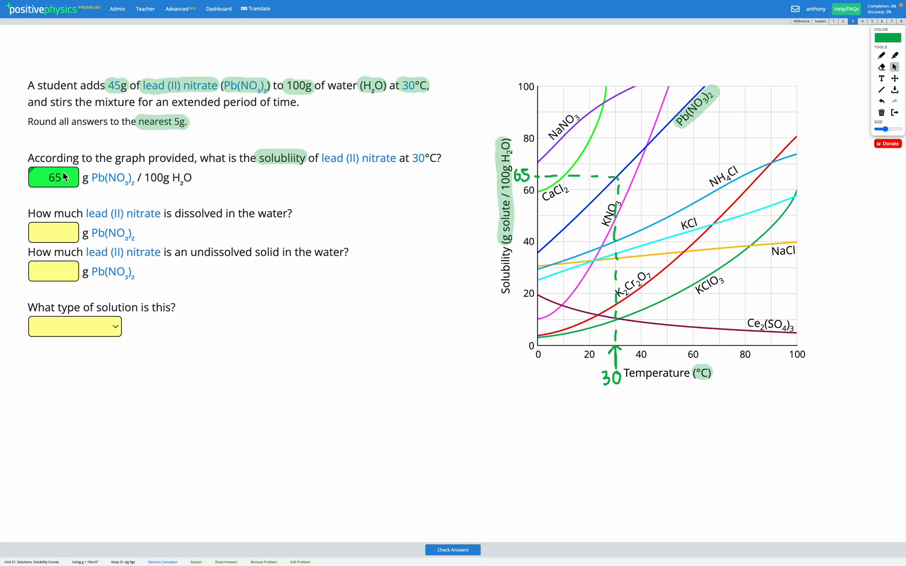
Enter and check 45 g dissolved and 0 g undissolved lead (II) nitrate.
click(53, 232)
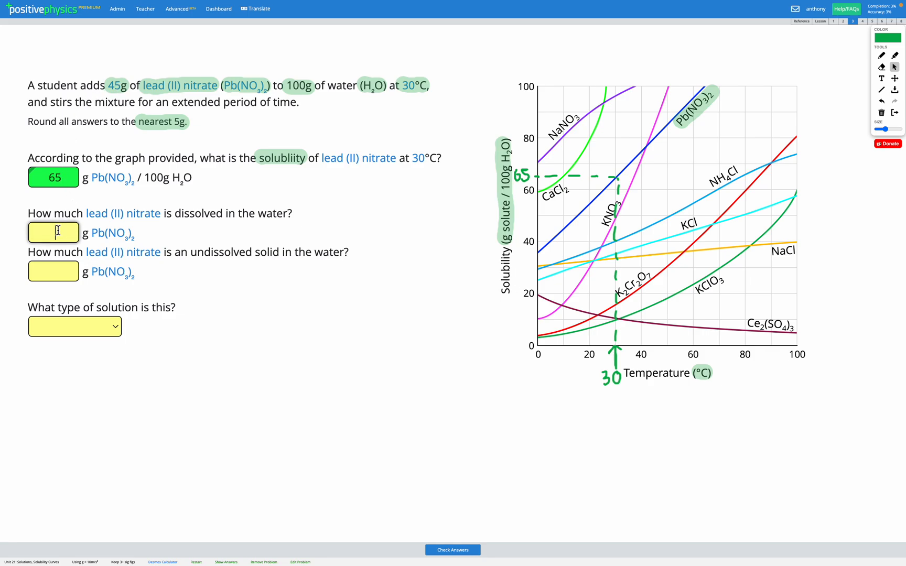
text(45)
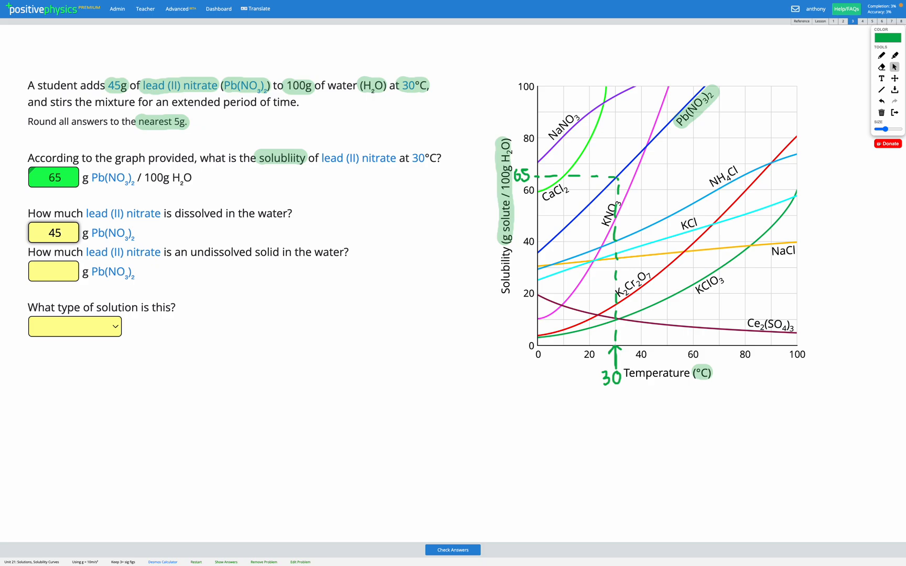
click(453, 549)
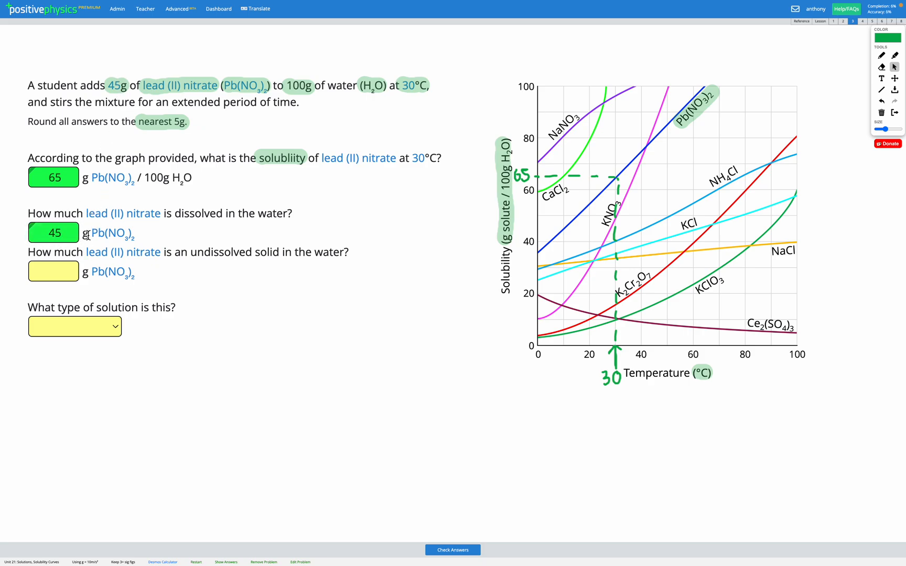
click(53, 272)
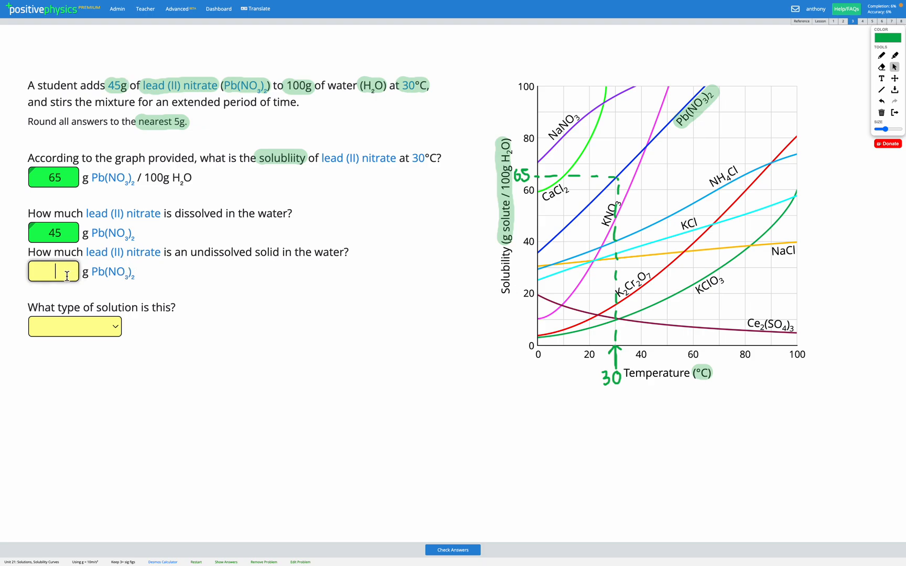
text(0)
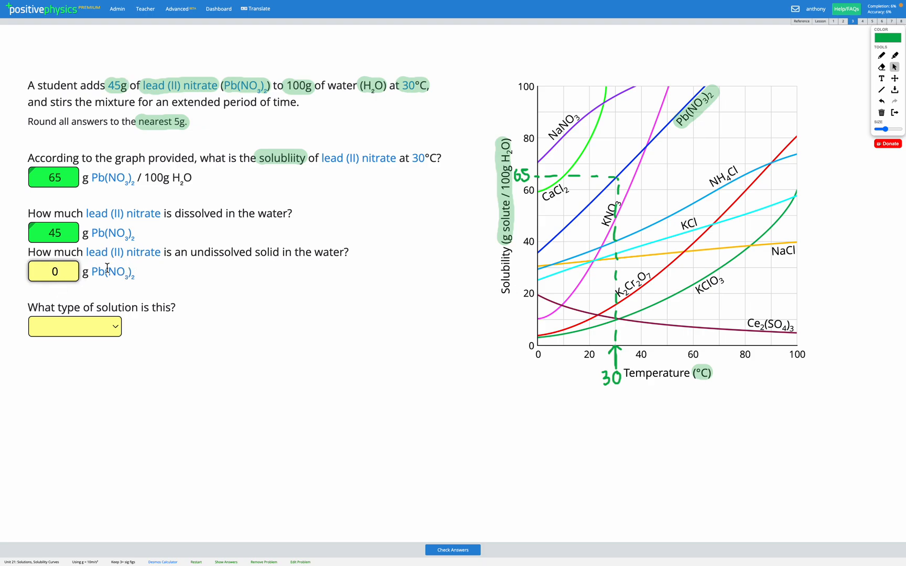
mouse_move(153, 256)
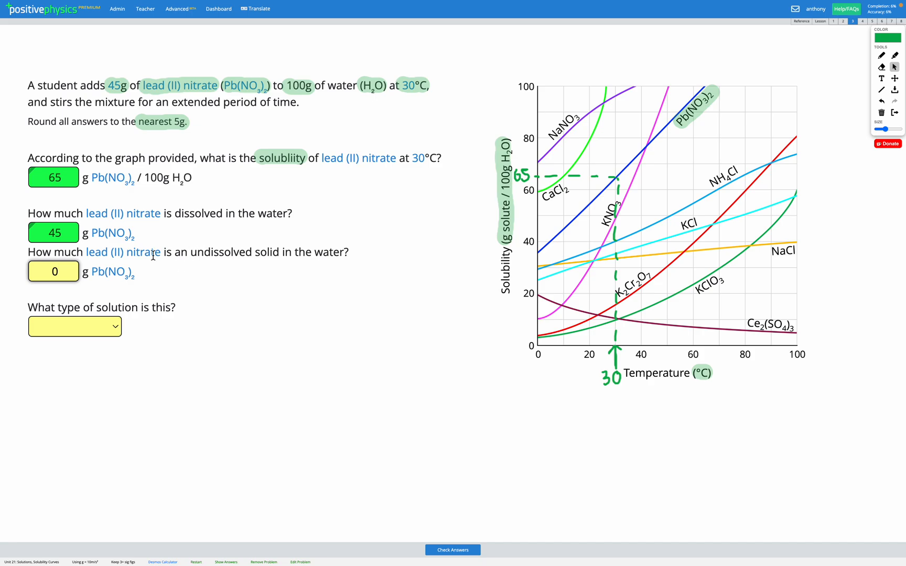
mouse_move(110, 61)
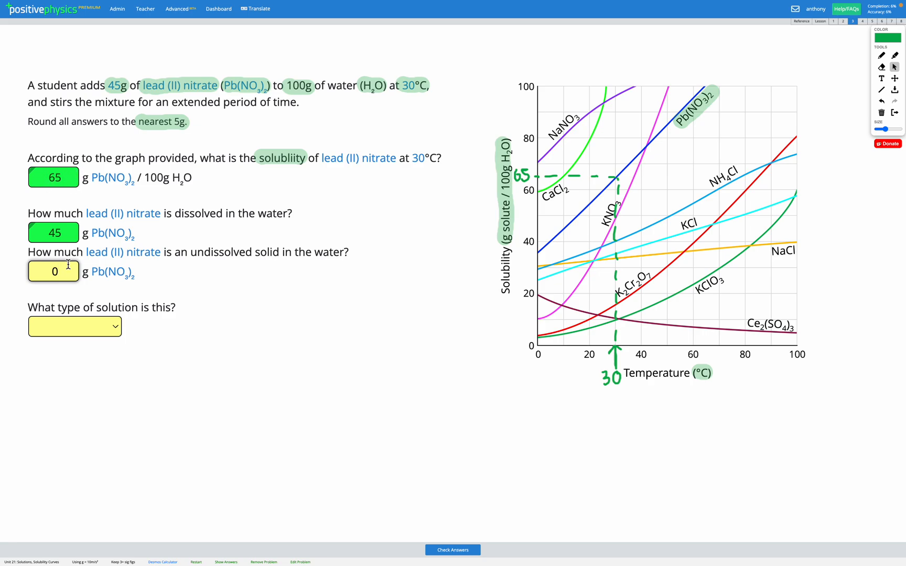
click(452, 549)
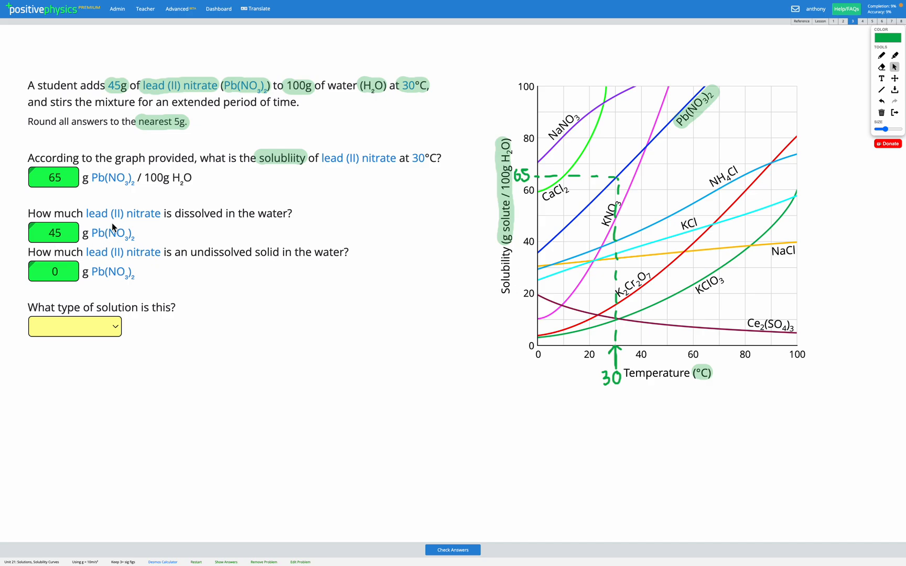
mouse_move(162, 238)
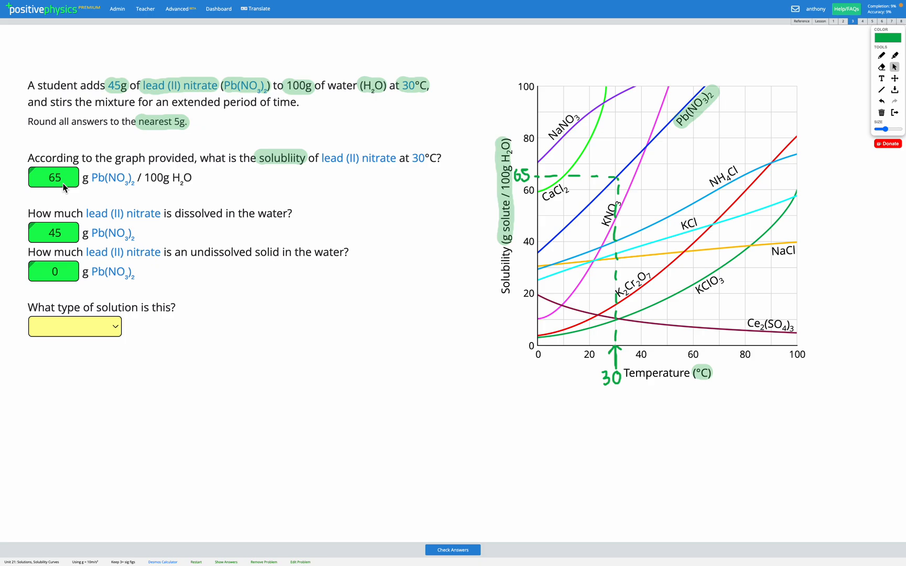
Choose Unsaturated as the solution type and check all answers.
click(74, 326)
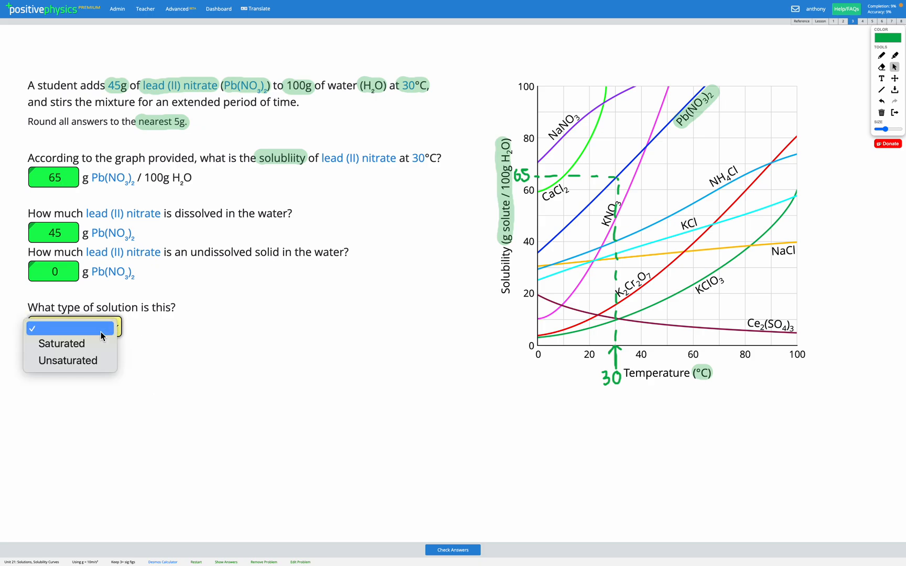
mouse_move(68, 360)
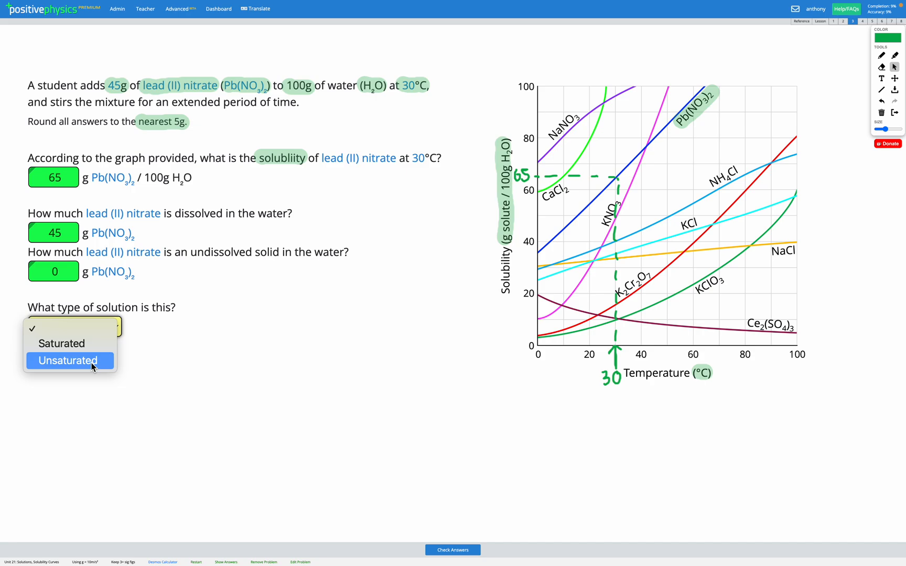
click(69, 361)
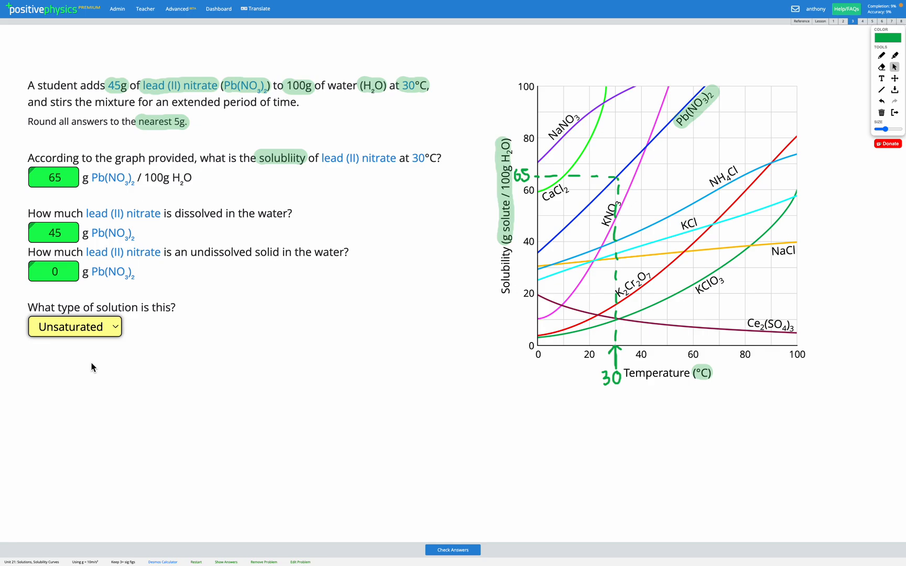
click(452, 549)
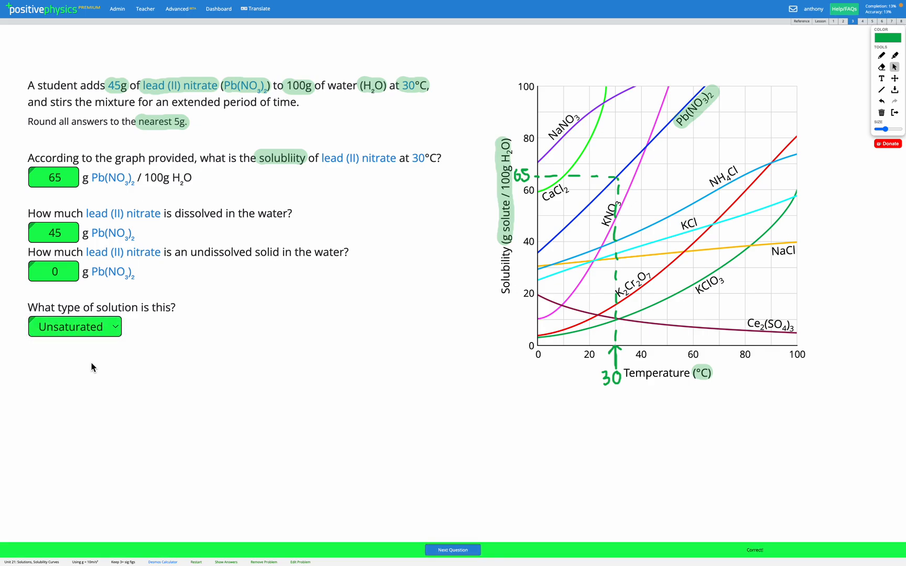
mouse_move(531, 201)
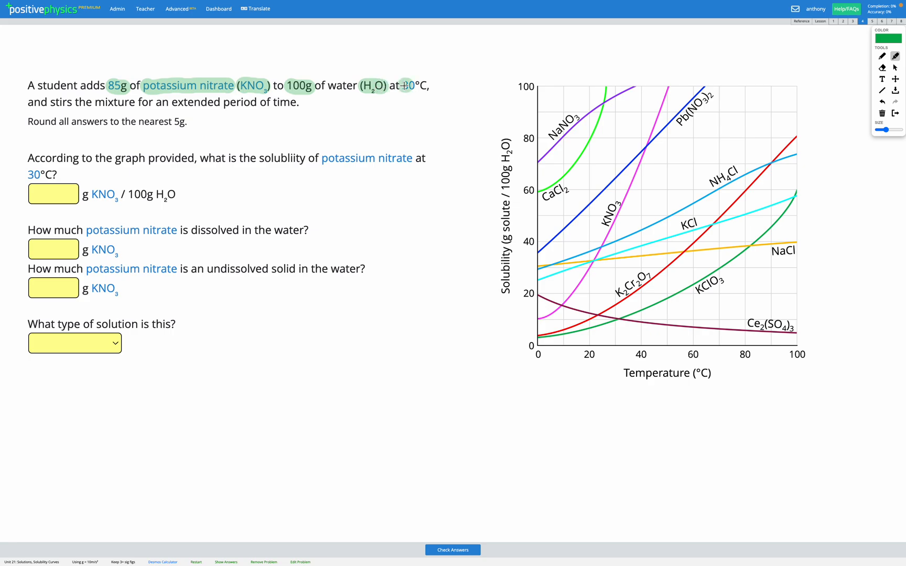
Highlight 85g, potassium nitrate, 100g, 30°C and the KNO3 curve label.
click(409, 85)
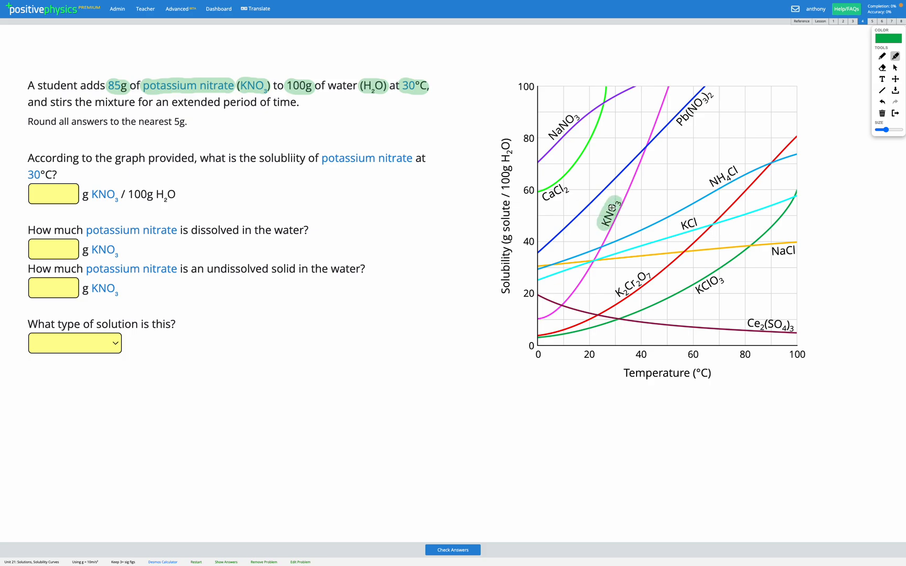
mouse_move(828, 119)
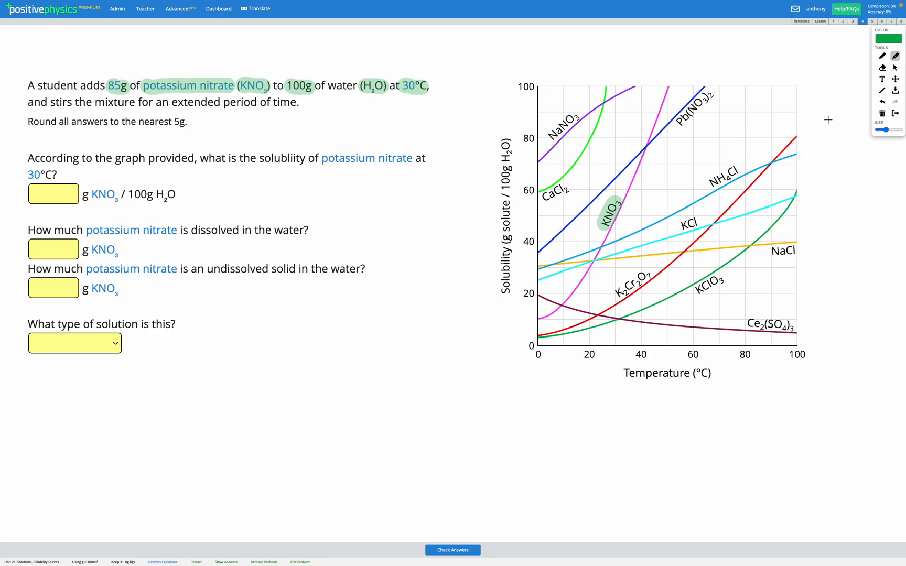
Draw dashed lines from 30°C to the KNO3 curve and across to 50.
click(882, 56)
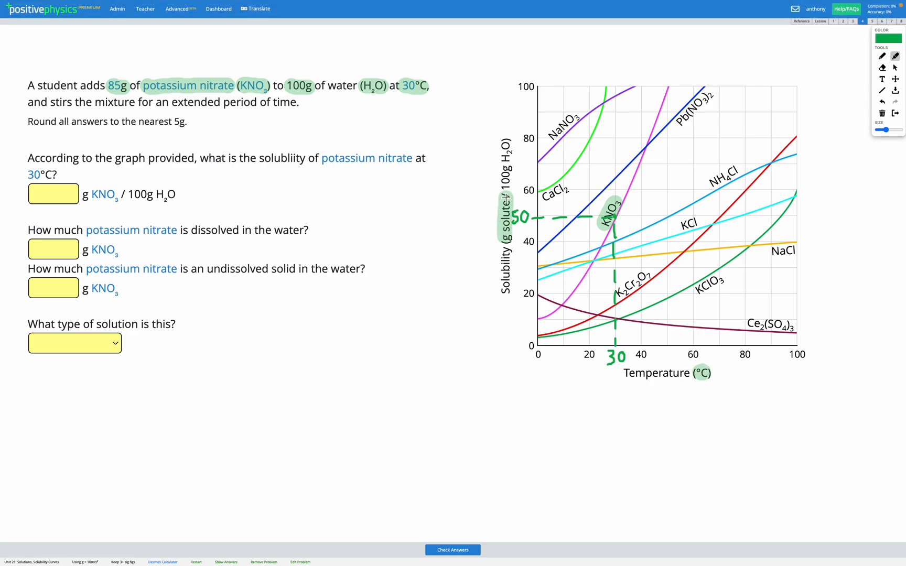
mouse_move(614, 165)
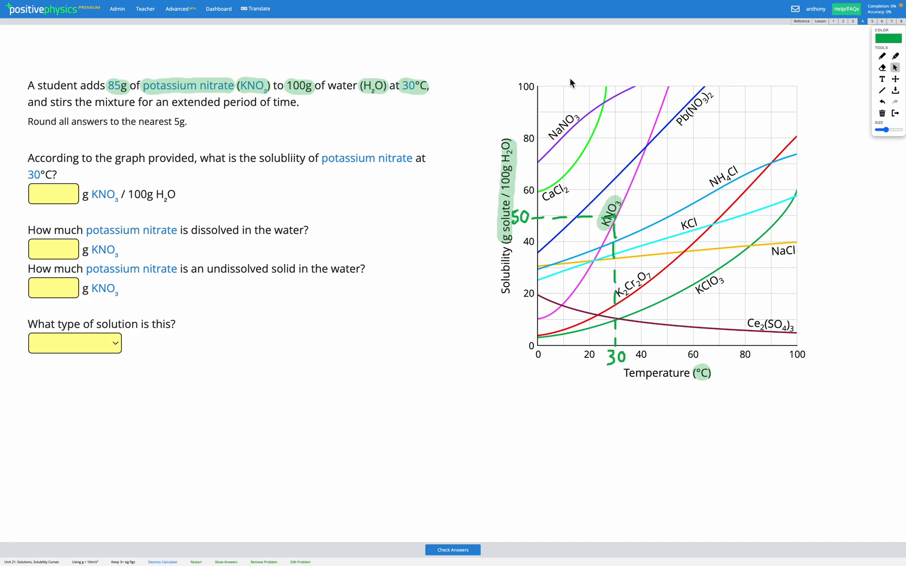
Enter 50 as the potassium nitrate solubility answer.
click(53, 194)
text(50)
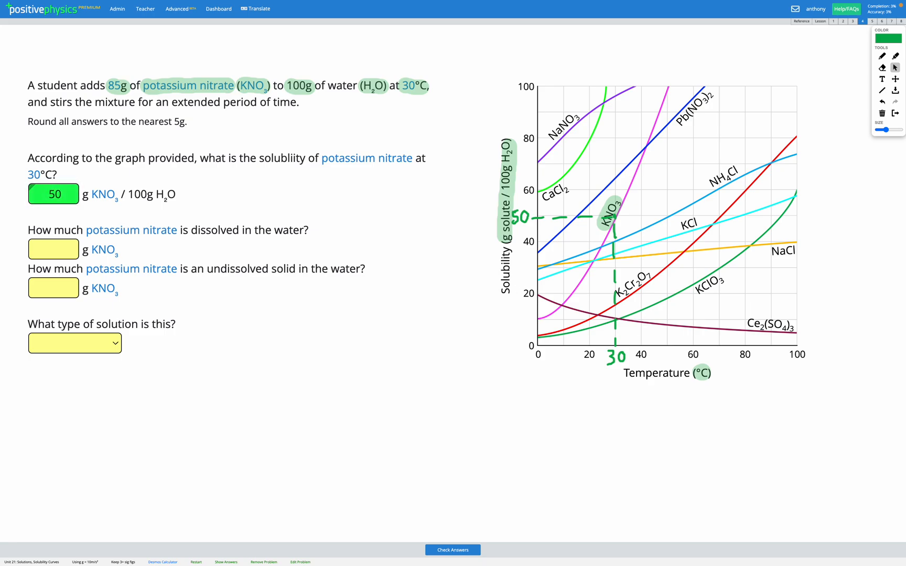
mouse_move(130, 207)
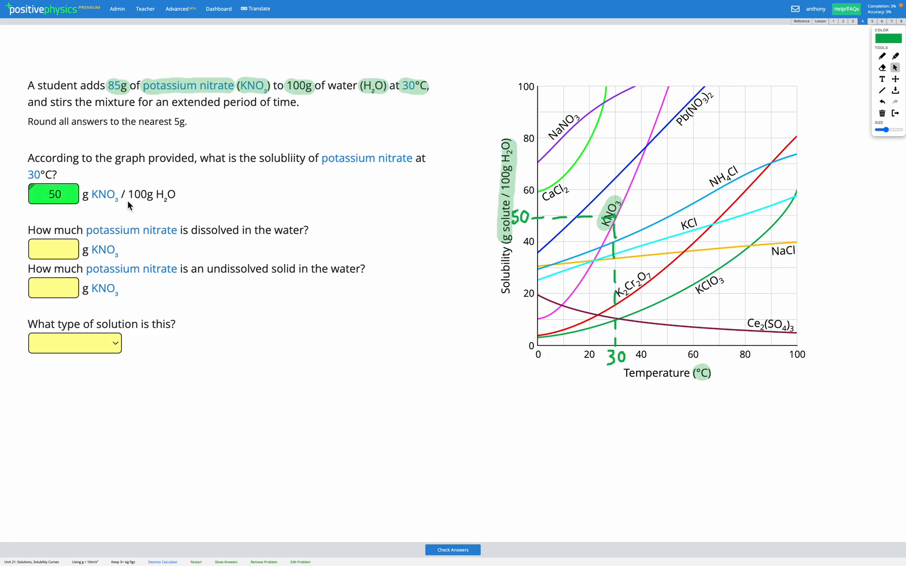
mouse_move(116, 220)
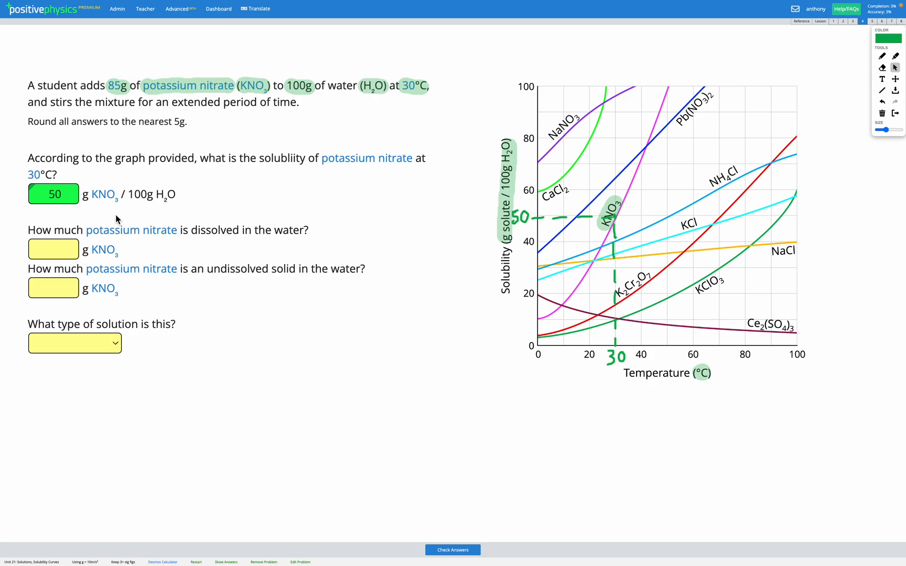
mouse_move(164, 192)
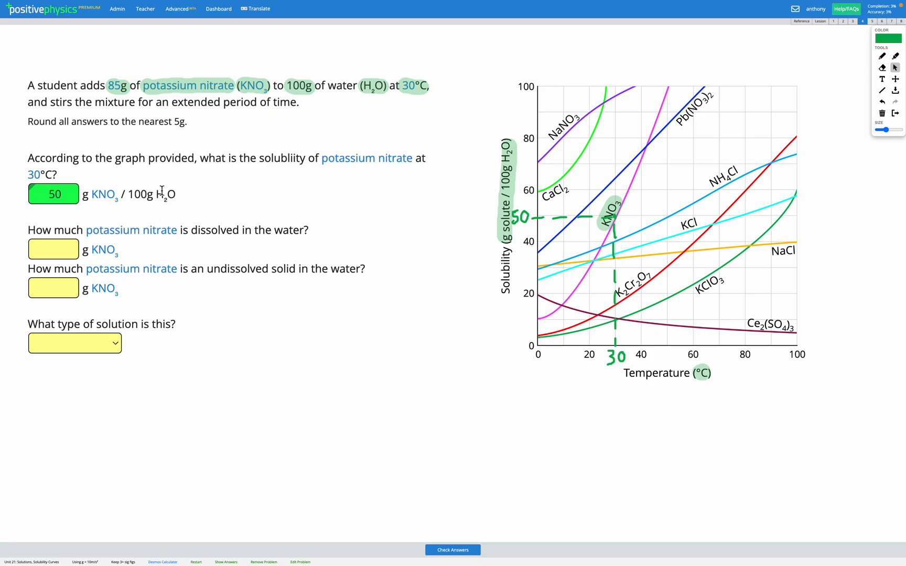
mouse_move(156, 214)
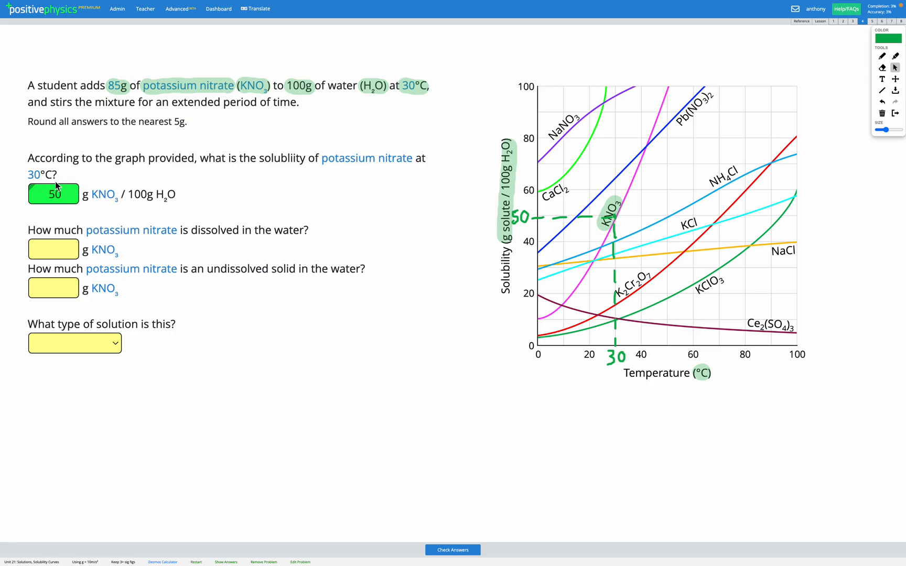
mouse_move(97, 108)
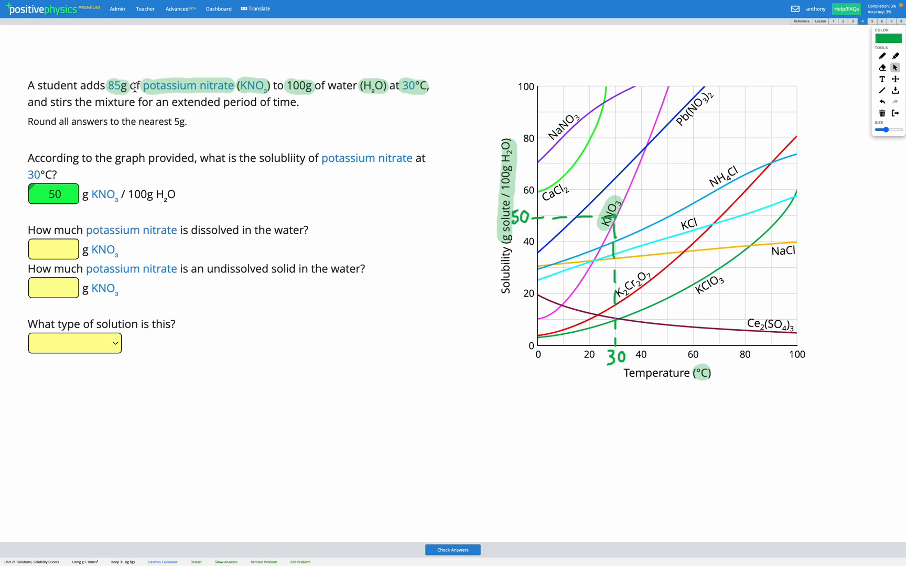
mouse_move(68, 181)
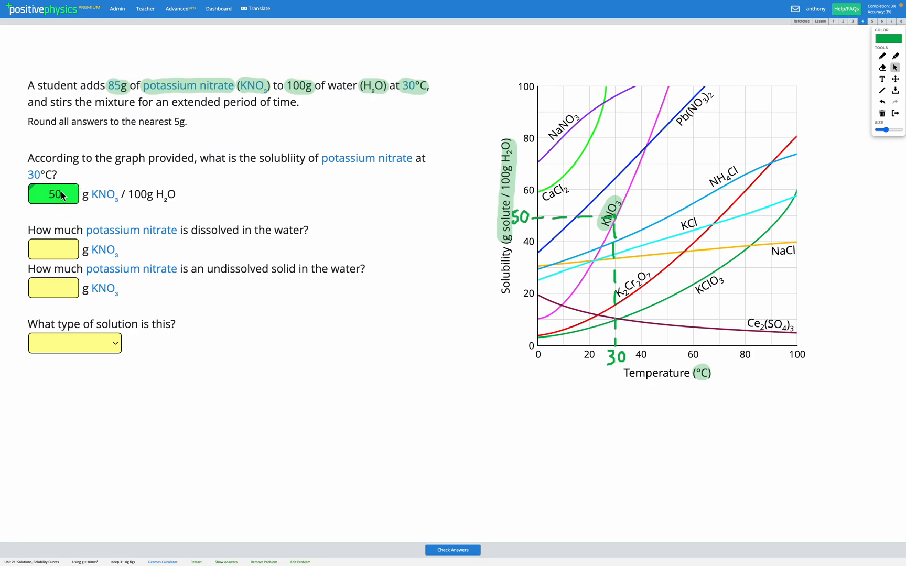
mouse_move(81, 177)
text(50)
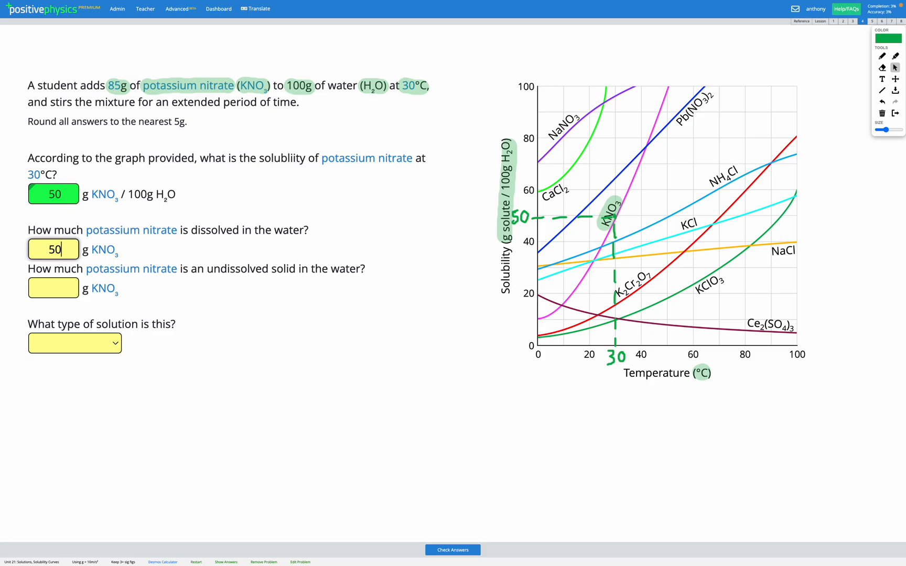
mouse_move(56, 211)
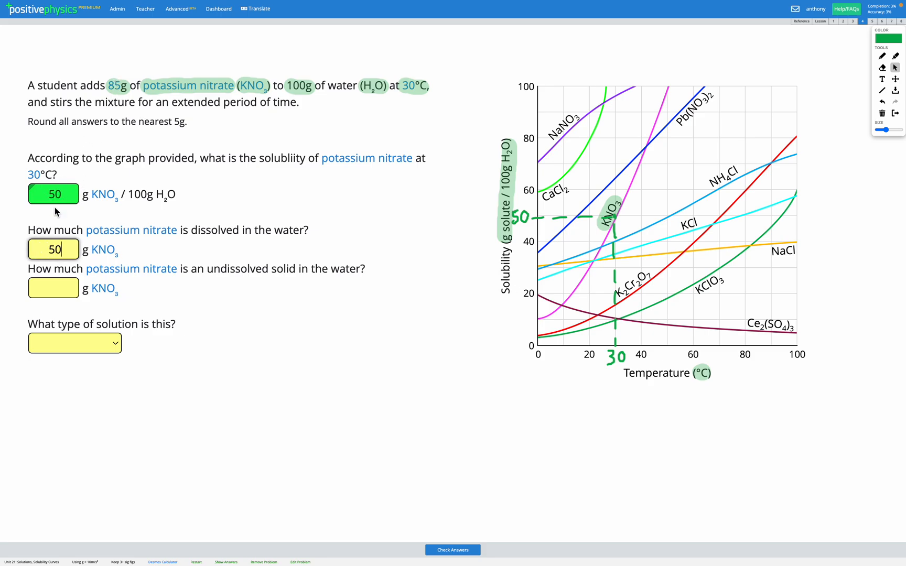
Check the 50 g dissolved potassium nitrate answer.
click(452, 550)
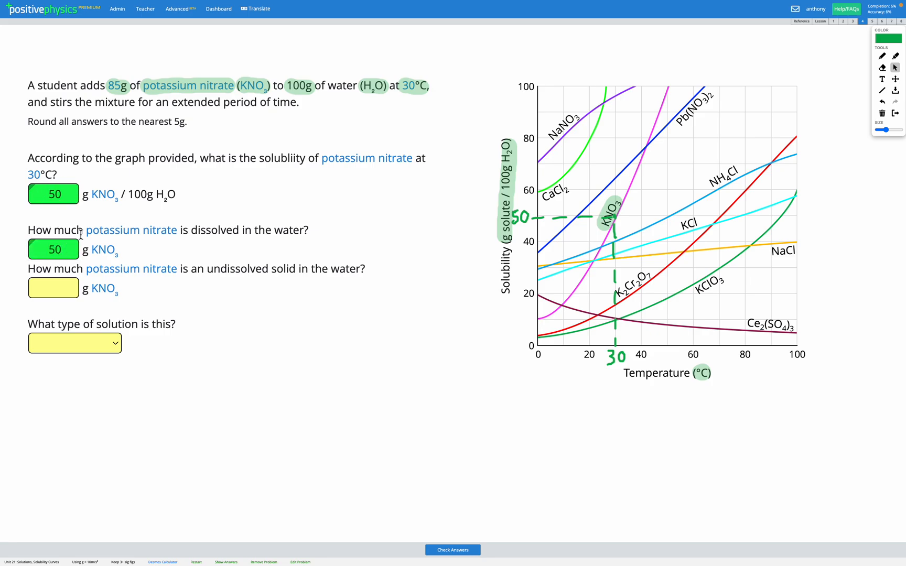
mouse_move(836, 68)
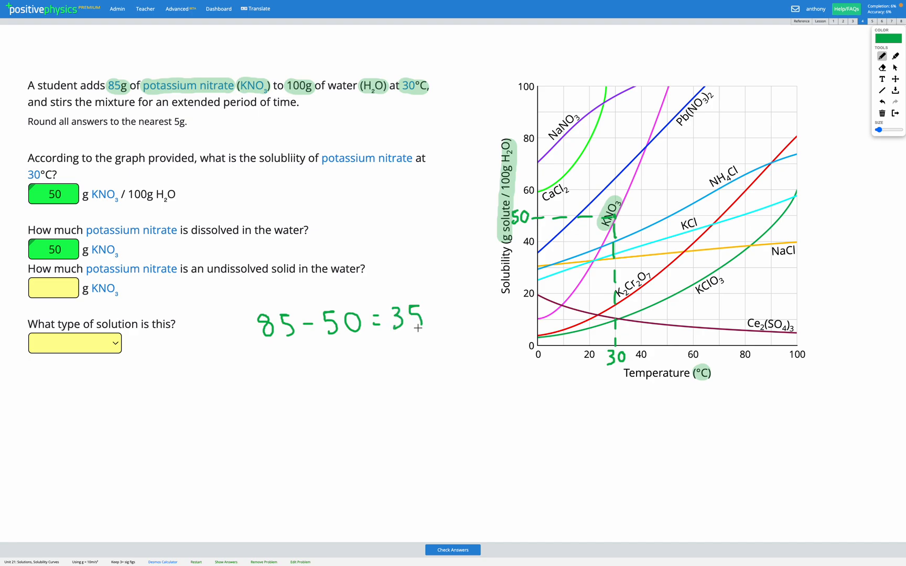
mouse_move(770, 138)
text(35)
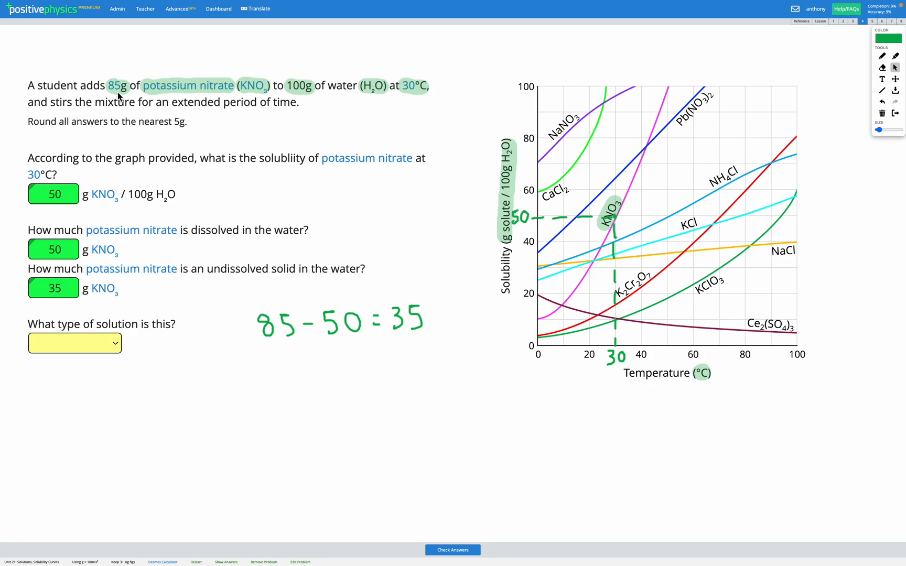
mouse_move(74, 225)
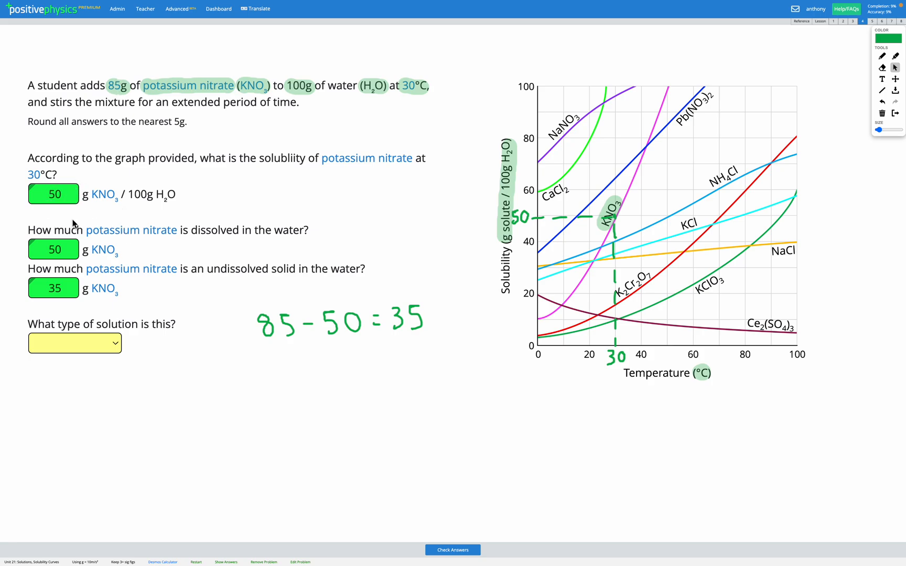
mouse_move(76, 312)
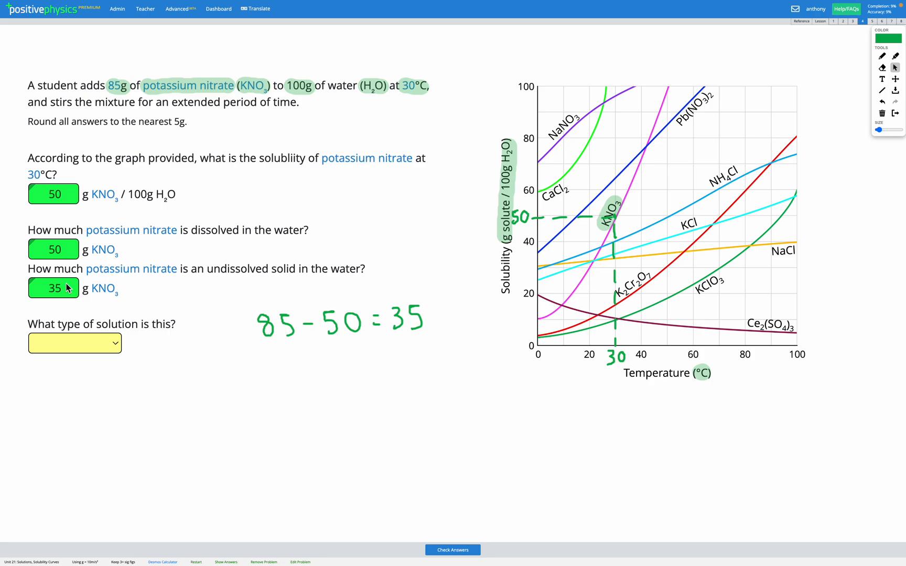
Select Saturated from the solution-type dropdown for potassium nitrate.
click(74, 343)
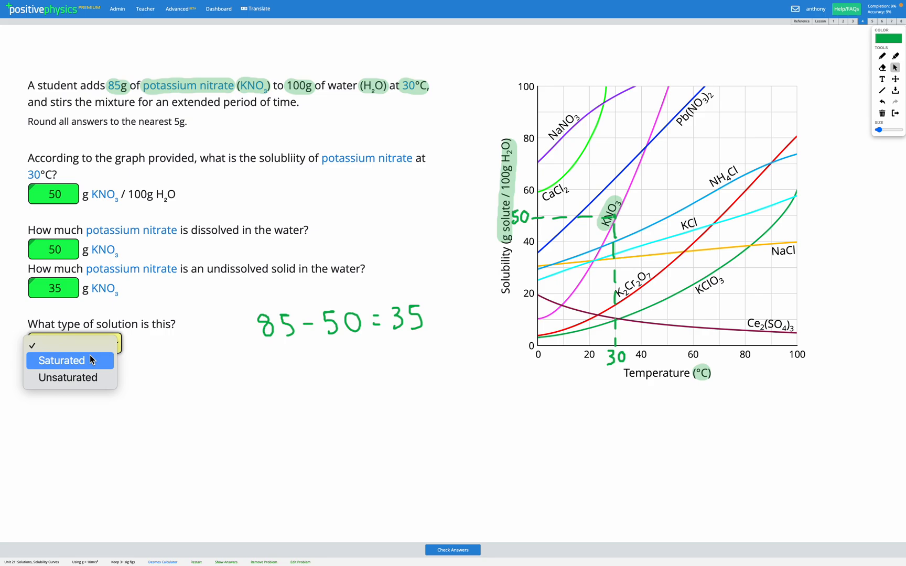
mouse_move(76, 226)
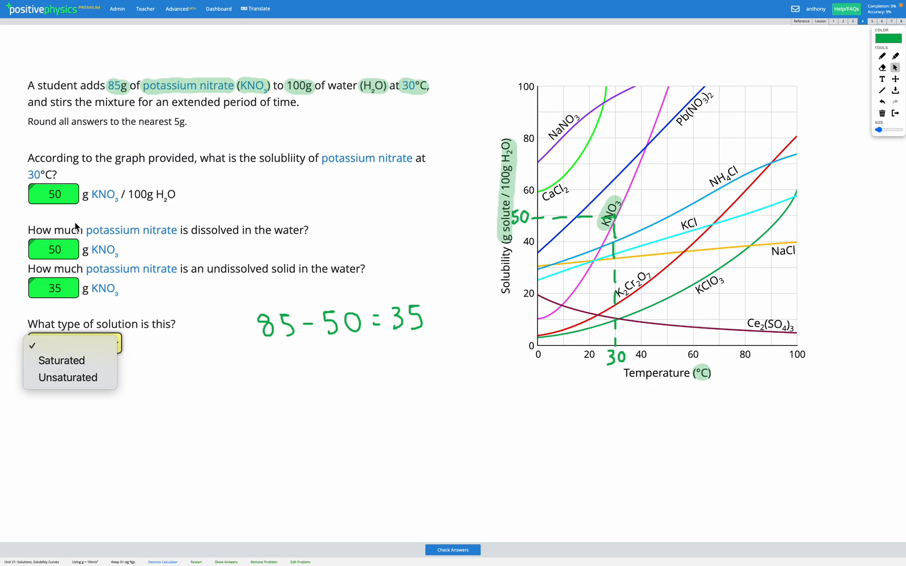
mouse_move(54, 205)
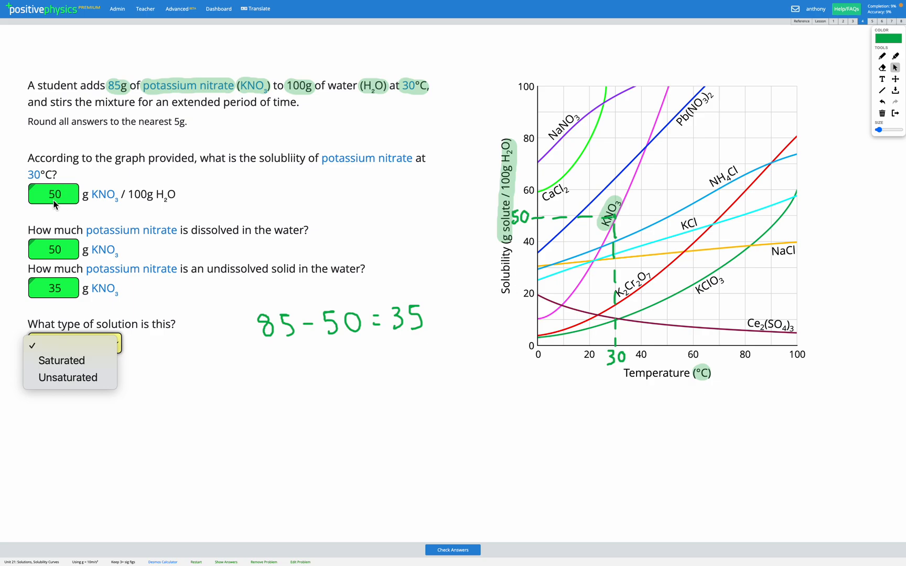
mouse_move(71, 254)
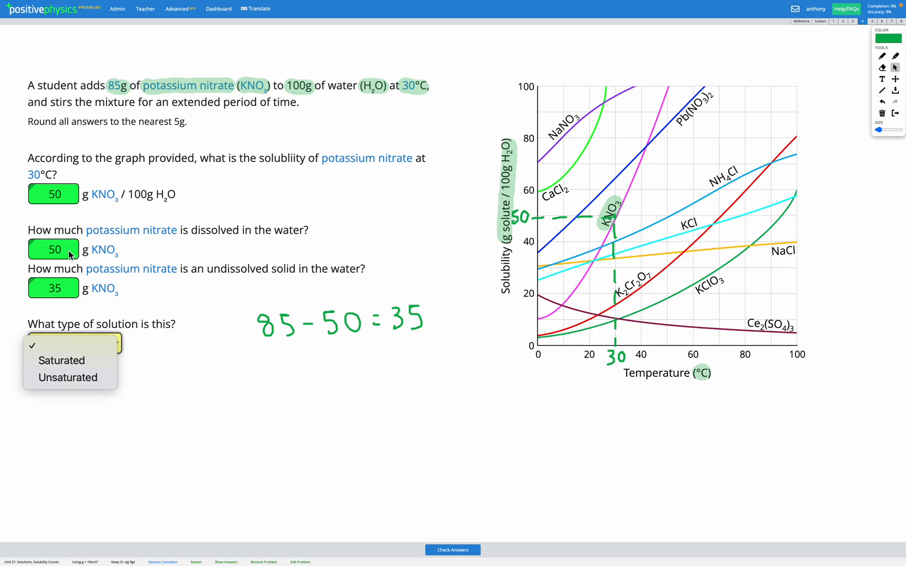
click(62, 361)
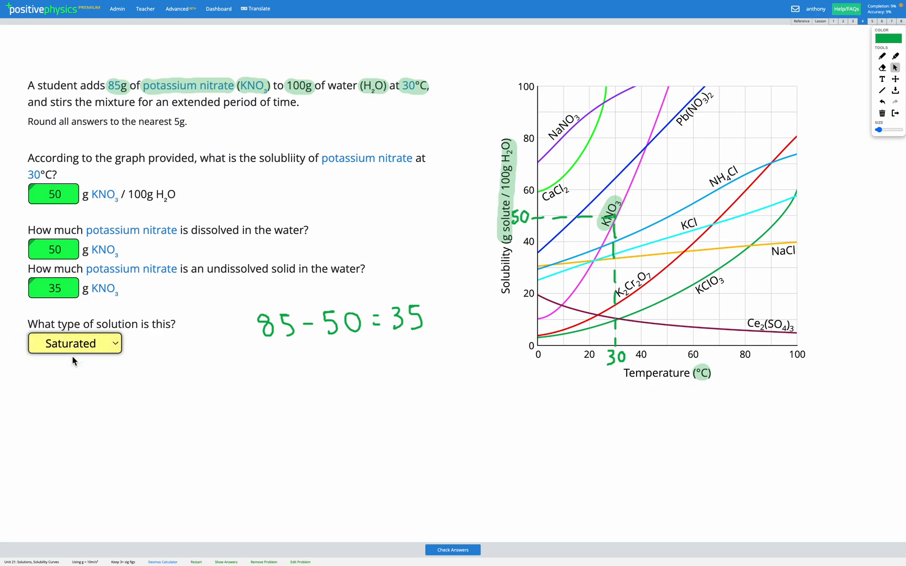